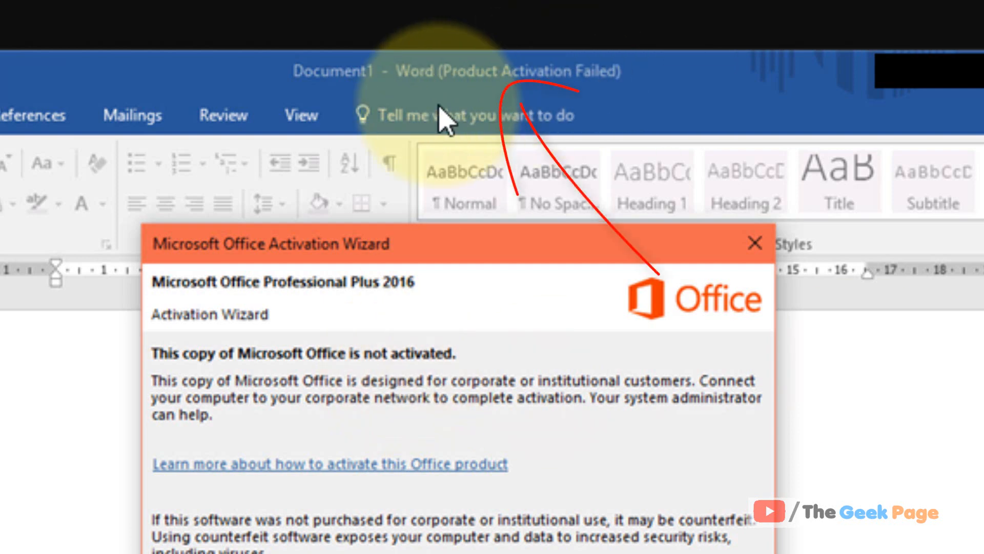
pyautogui.moveTo(519, 90)
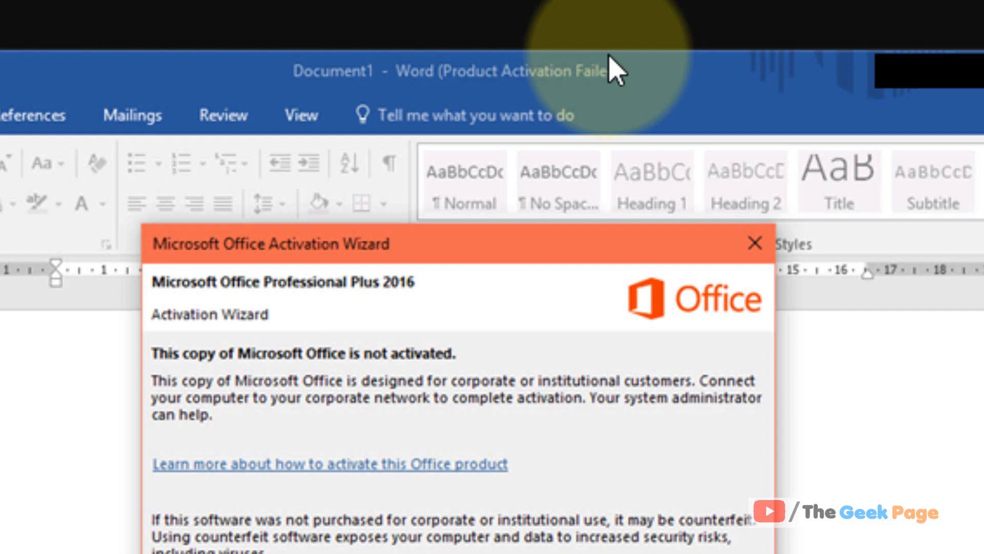
pyautogui.moveTo(528, 214)
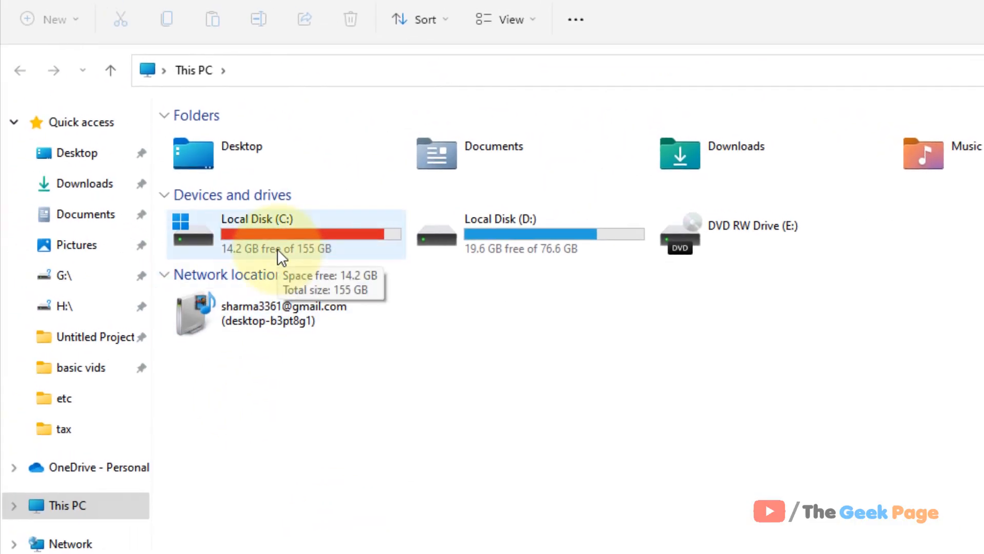
# Step: Navigate to C:\Program Files\Microsoft Office\Office16 where the OSPP activation files are listed
pyautogui.doubleClick(268, 232)
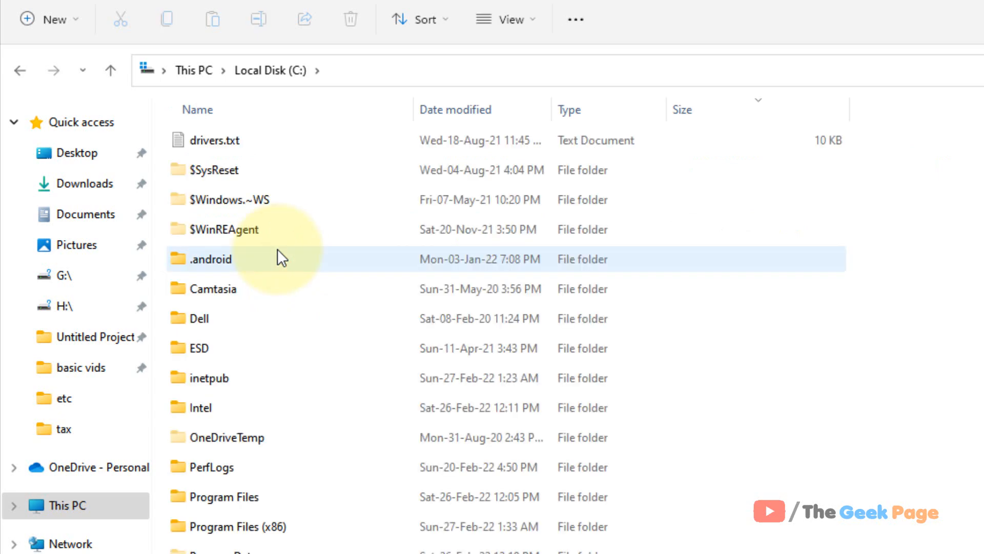
pyautogui.click(232, 542)
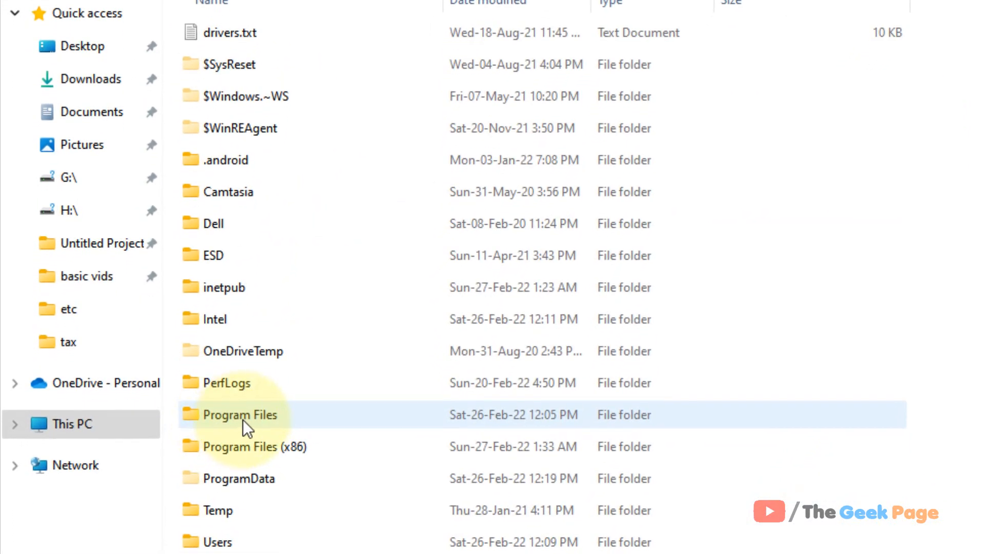
pyautogui.doubleClick(241, 415)
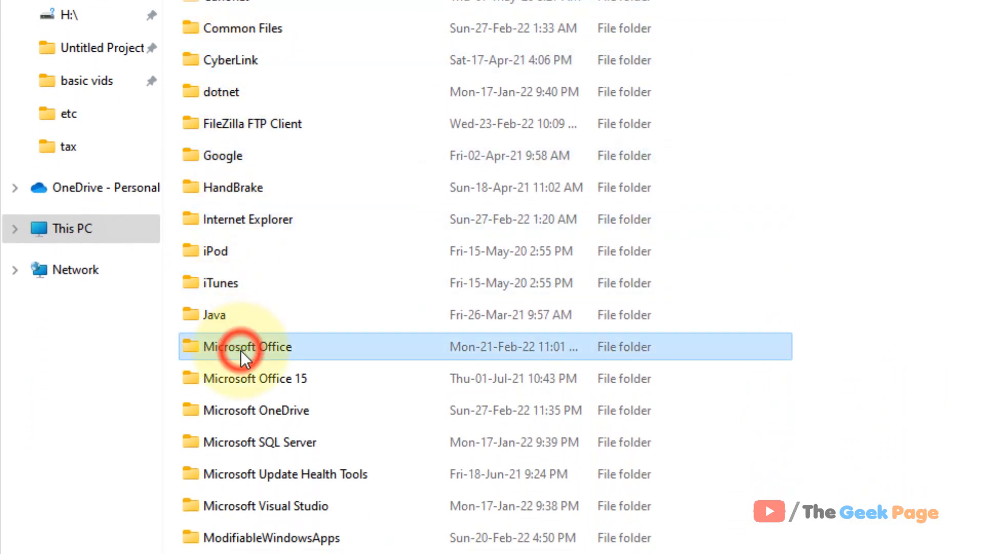
pyautogui.moveTo(262, 364)
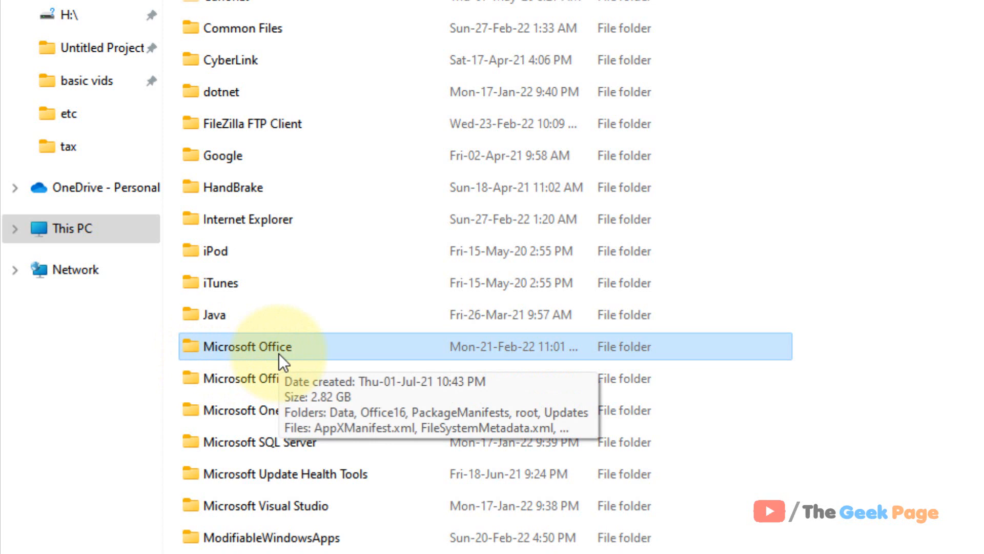
pyautogui.doubleClick(249, 346)
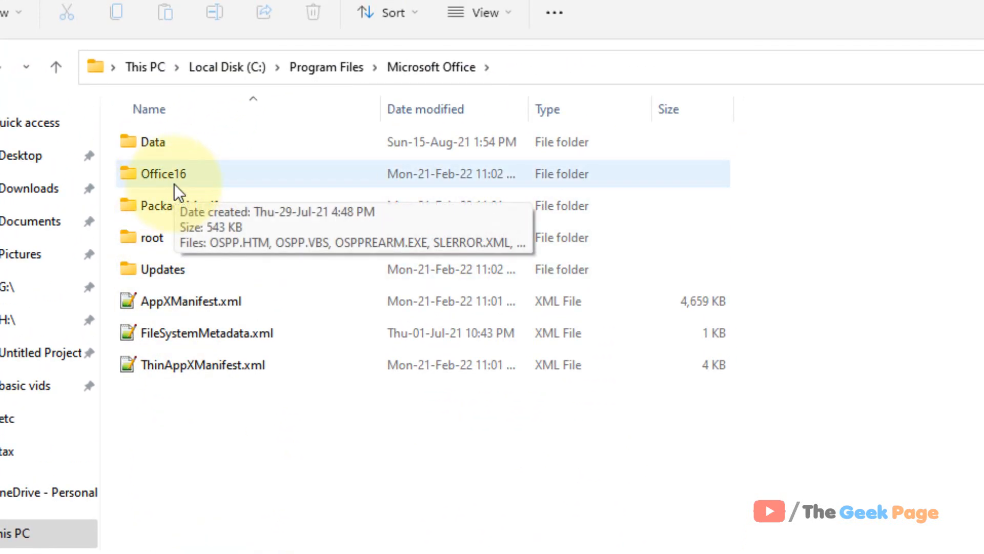
pyautogui.doubleClick(163, 174)
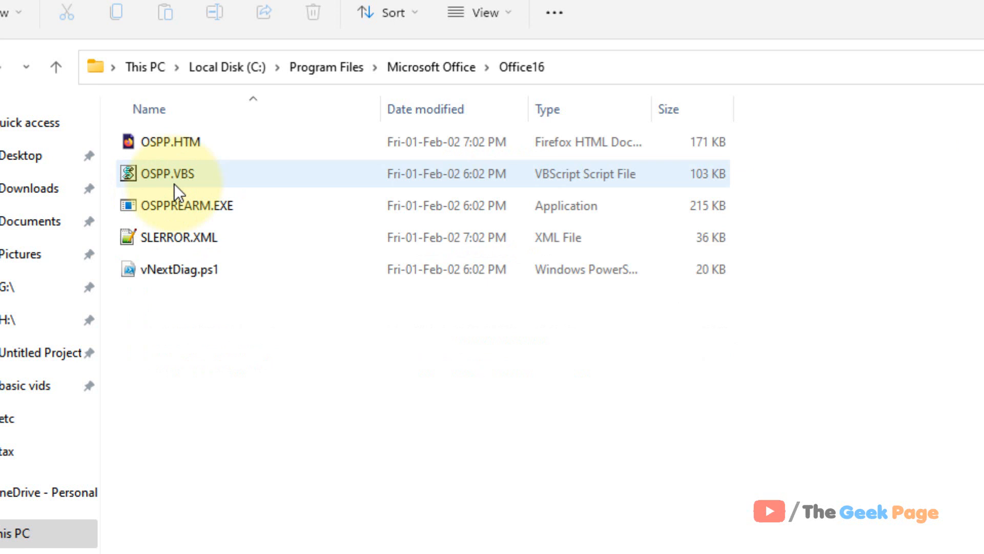
# Step: Run OSPPREARM.EXE from Office16 with administrator rights via its context menu
pyautogui.click(174, 205)
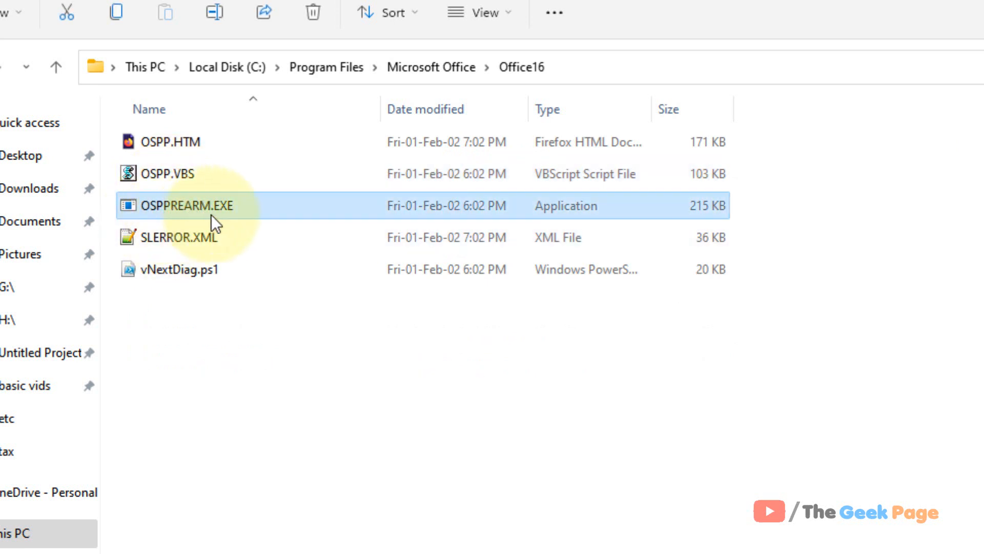
pyautogui.moveTo(190, 221)
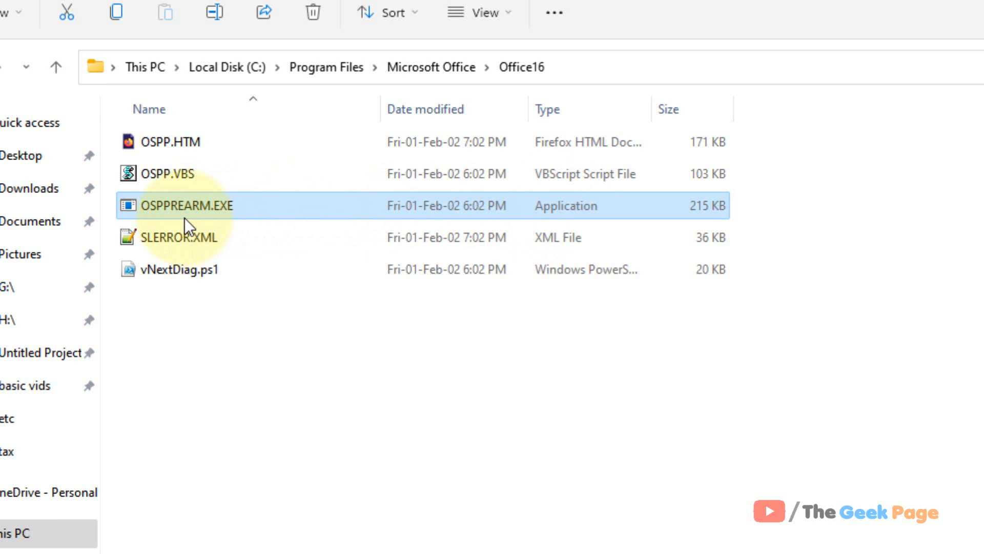
pyautogui.rightClick(187, 205)
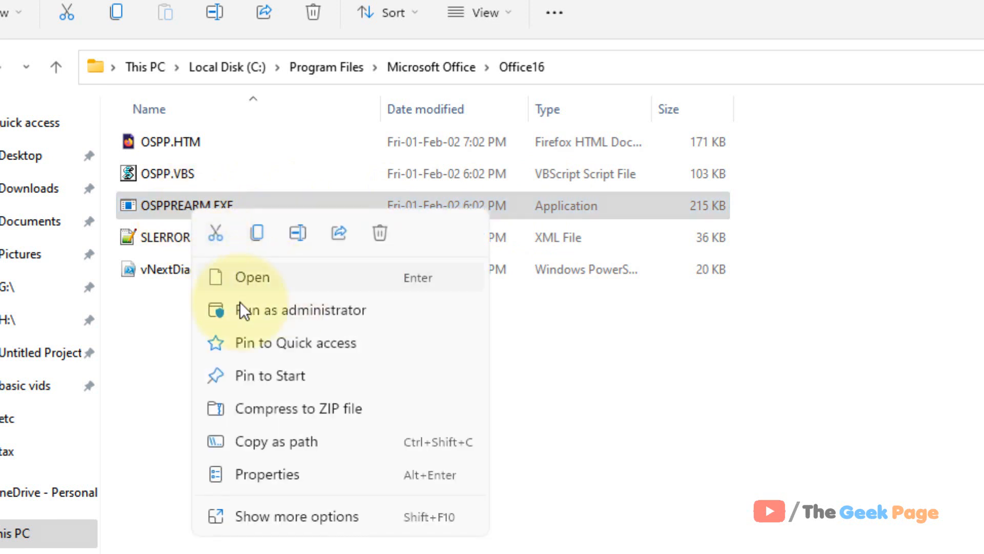
pyautogui.moveTo(289, 320)
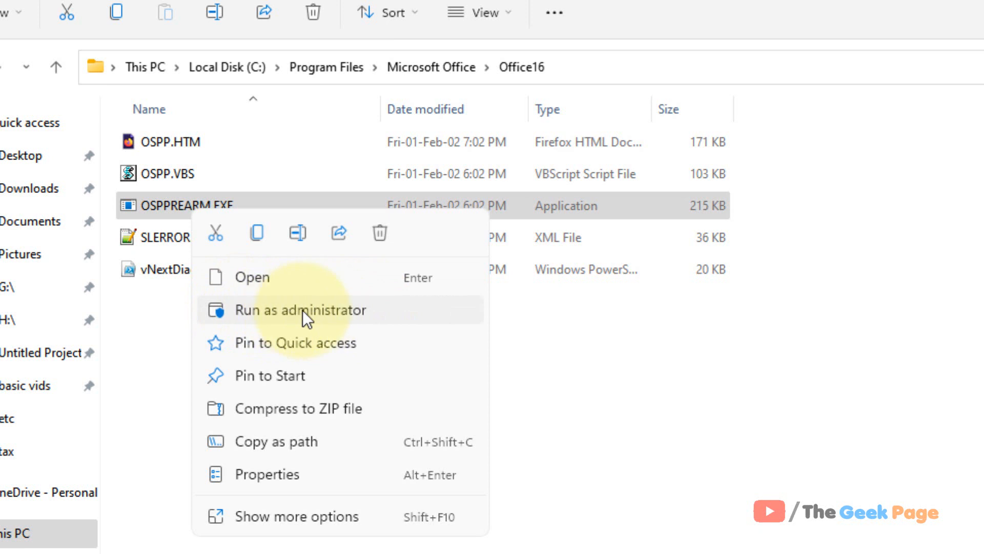
pyautogui.moveTo(599, 327)
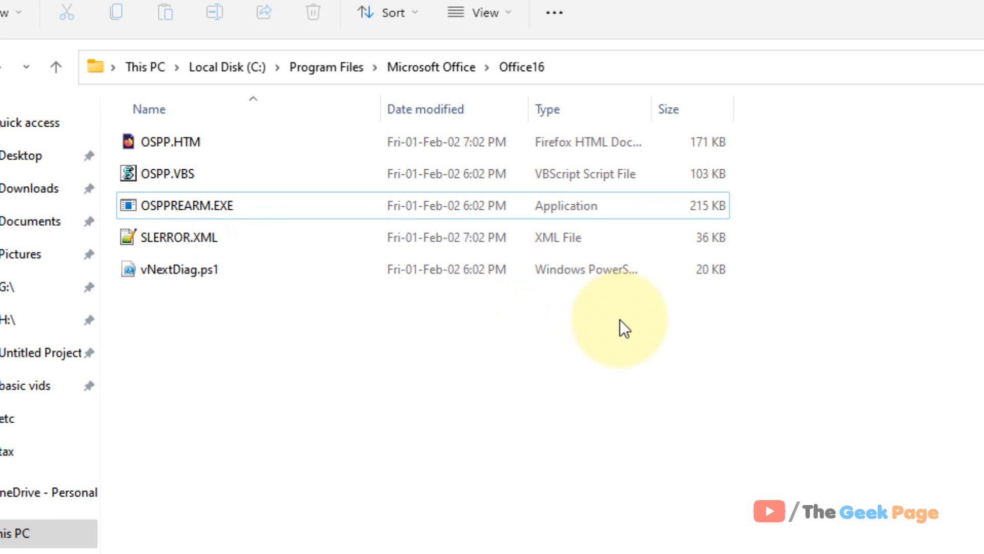
pyautogui.click(186, 207)
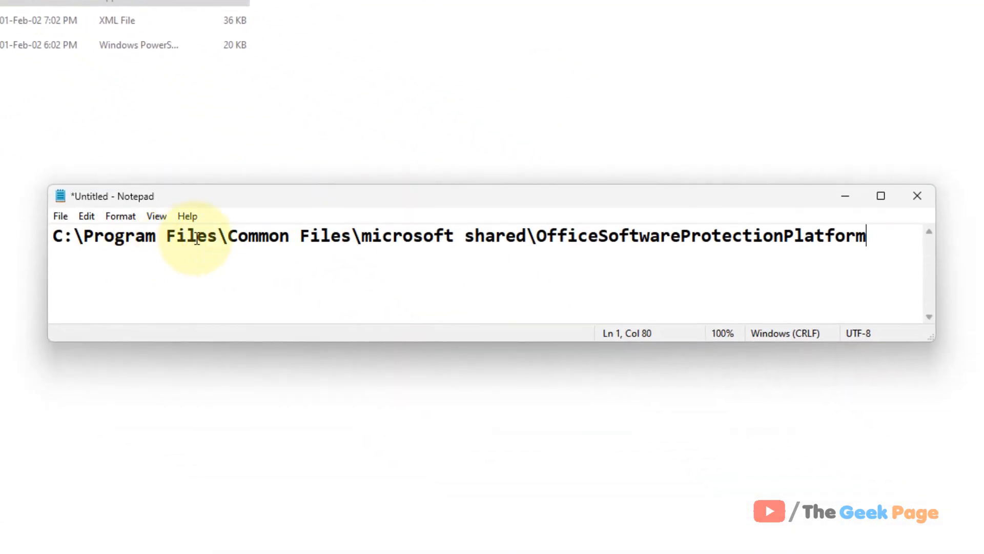
# Step: Review the Common Files\microsoft shared\OfficeSoftwareProtectionPlatform path in Notepad
pyautogui.doubleClick(247, 236)
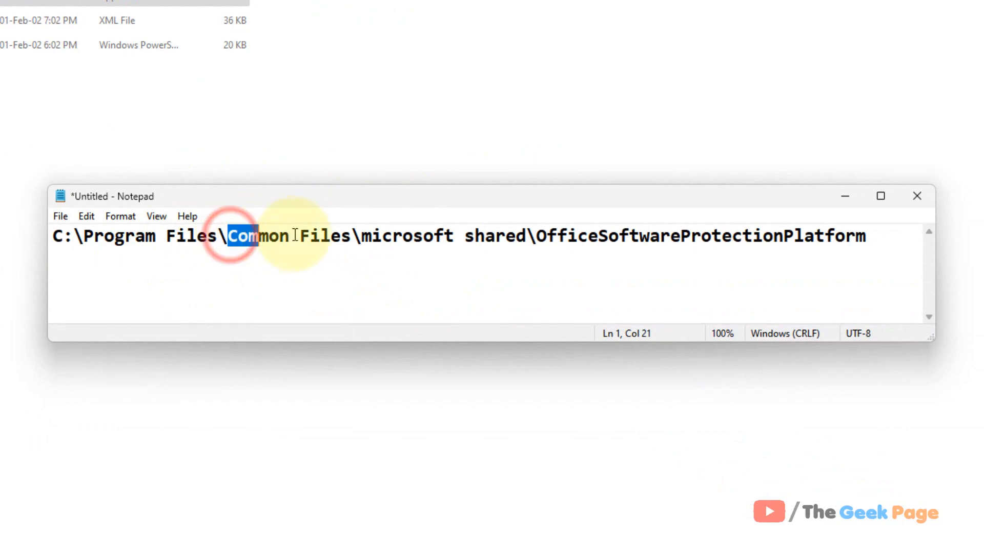
pyautogui.click(526, 236)
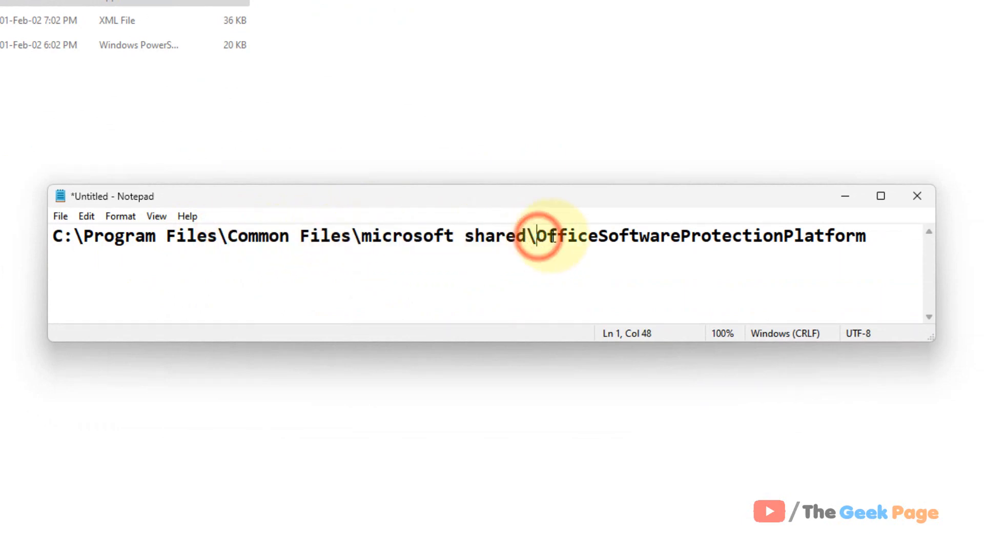
pyautogui.click(865, 239)
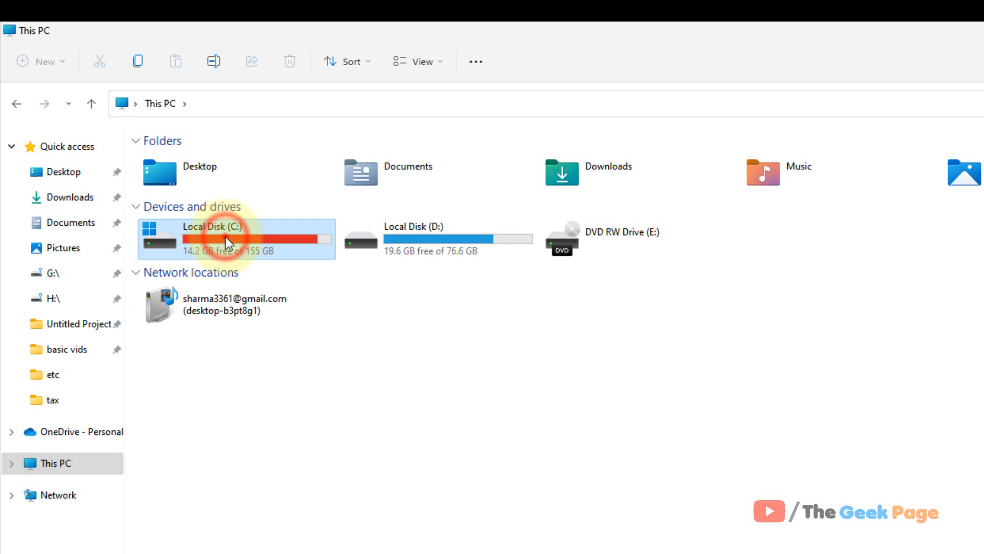
# Step: Navigate to C:\Program Files\Common Files\microsoft shared\OfficeSoftwareProtectionPlatform, which is empty
pyautogui.doubleClick(227, 238)
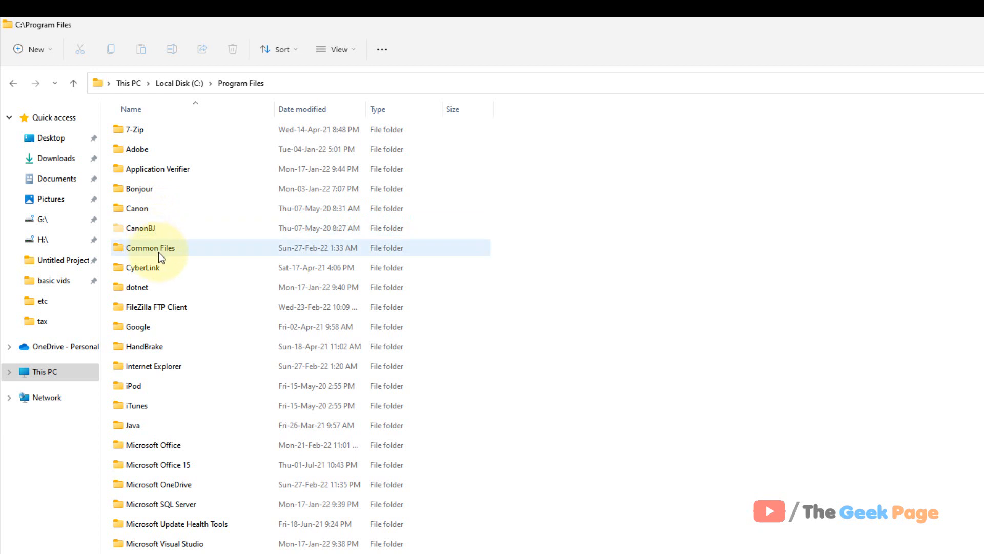
pyautogui.doubleClick(149, 248)
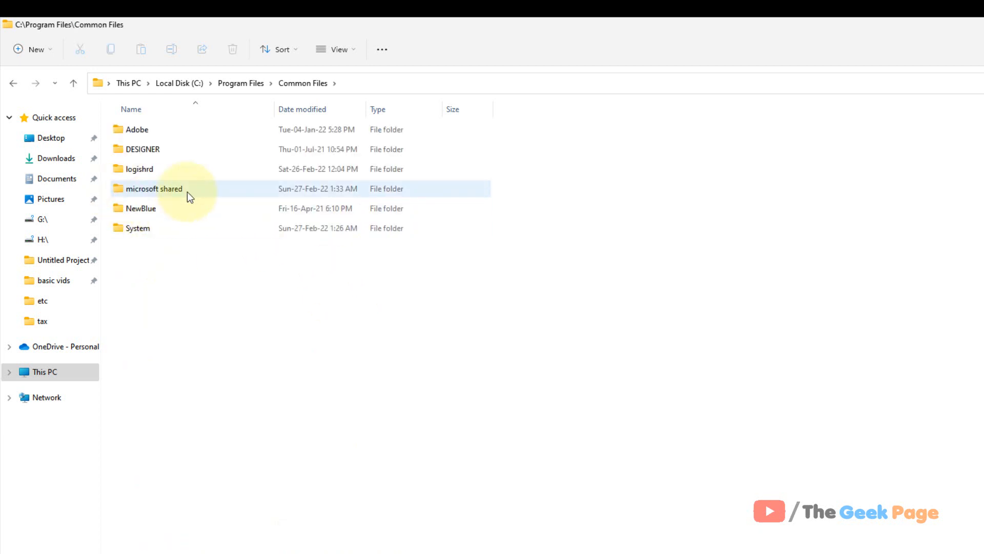
pyautogui.doubleClick(153, 188)
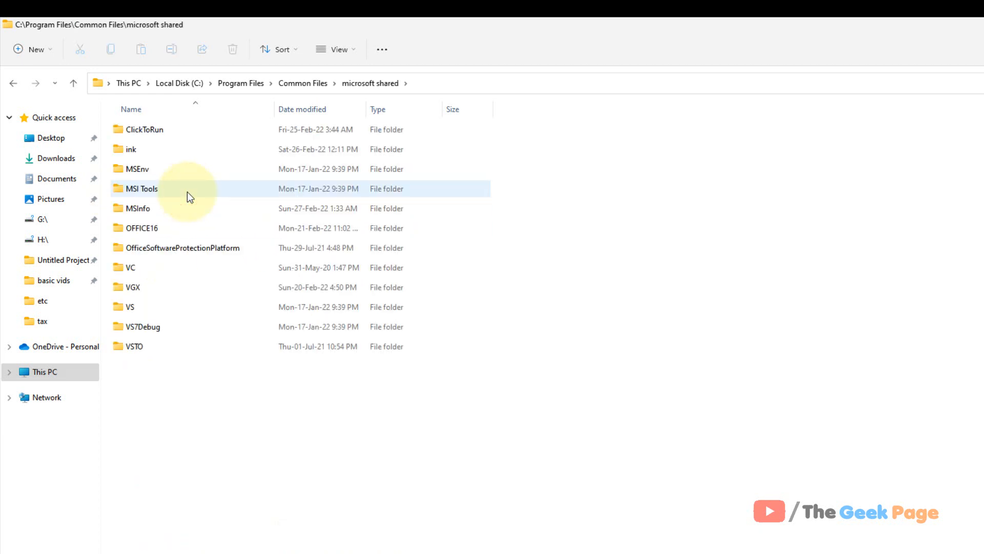
pyautogui.click(181, 247)
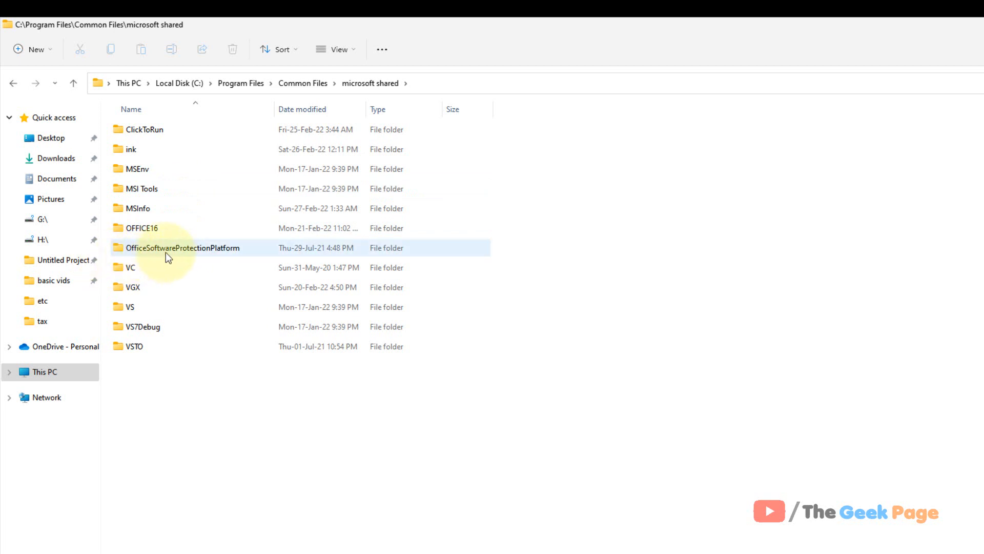
pyautogui.doubleClick(183, 247)
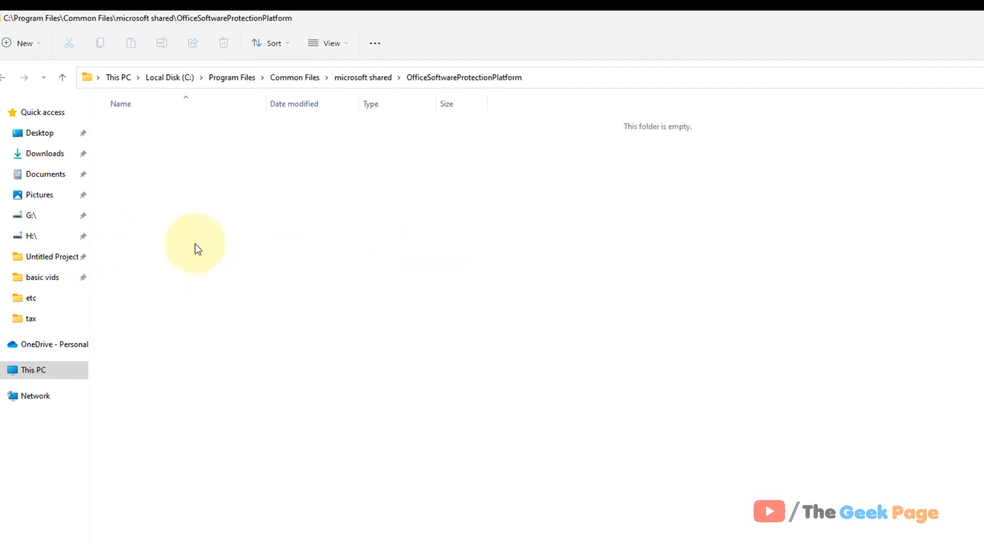